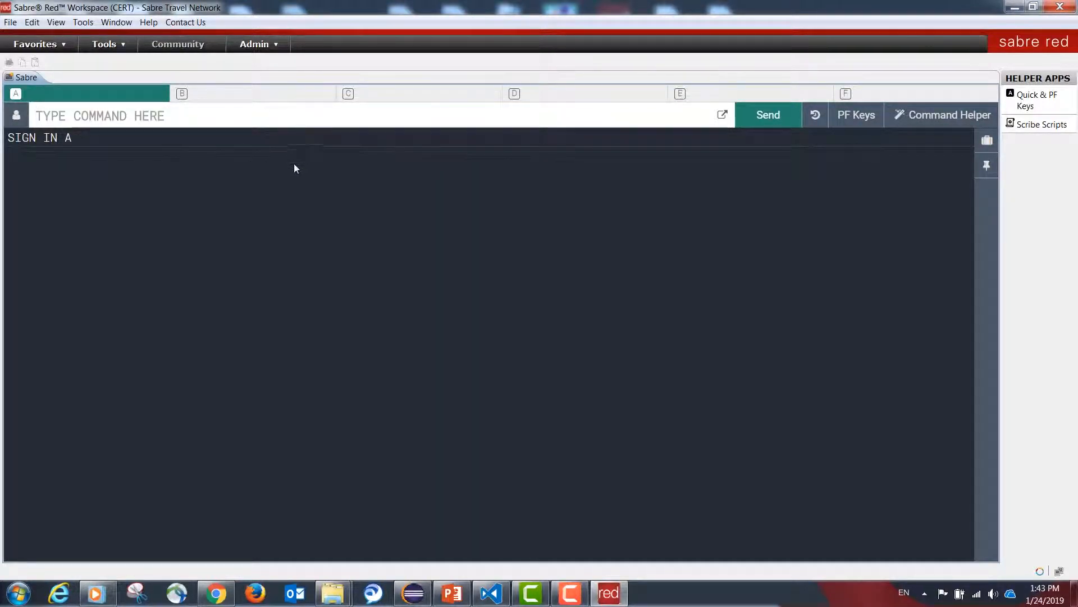
Switch to Eclipse, select the workflow extension project, then bring up the SDK documentation in Chrome.
left_click(100, 115)
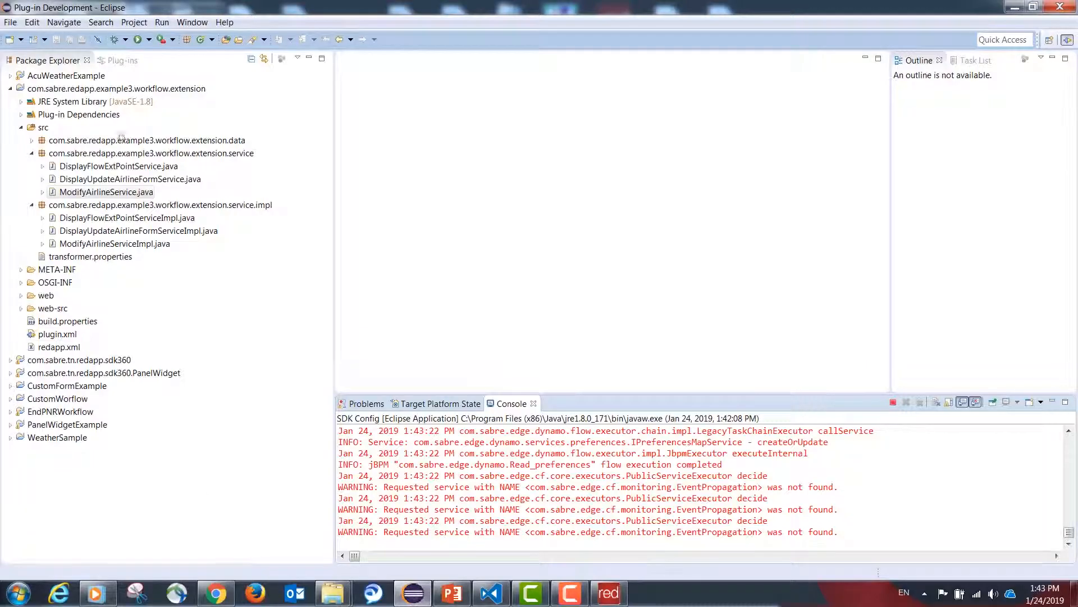
left_click(114, 88)
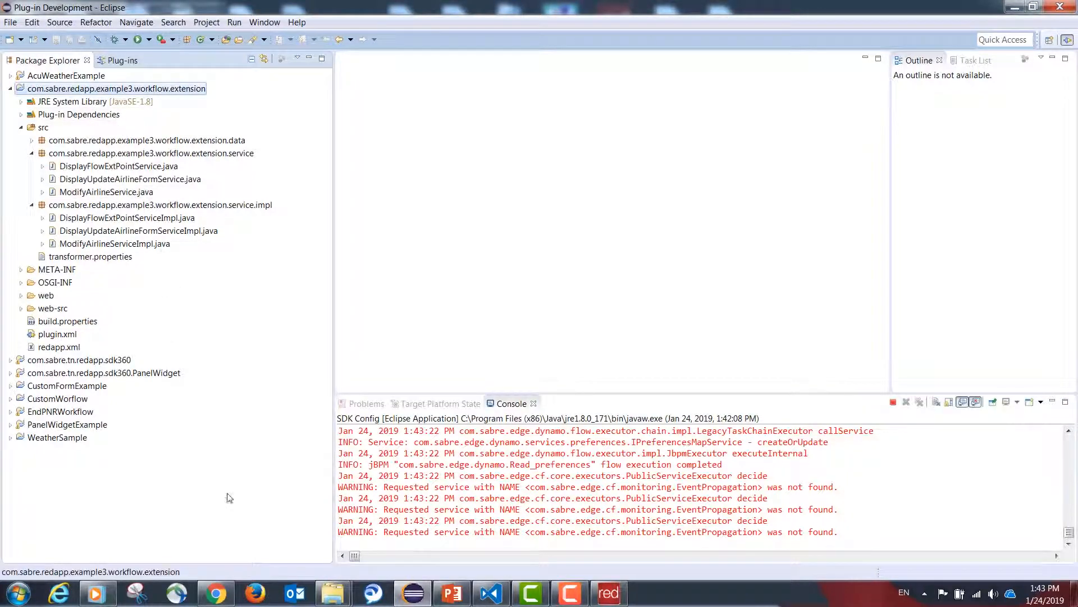
left_click(216, 593)
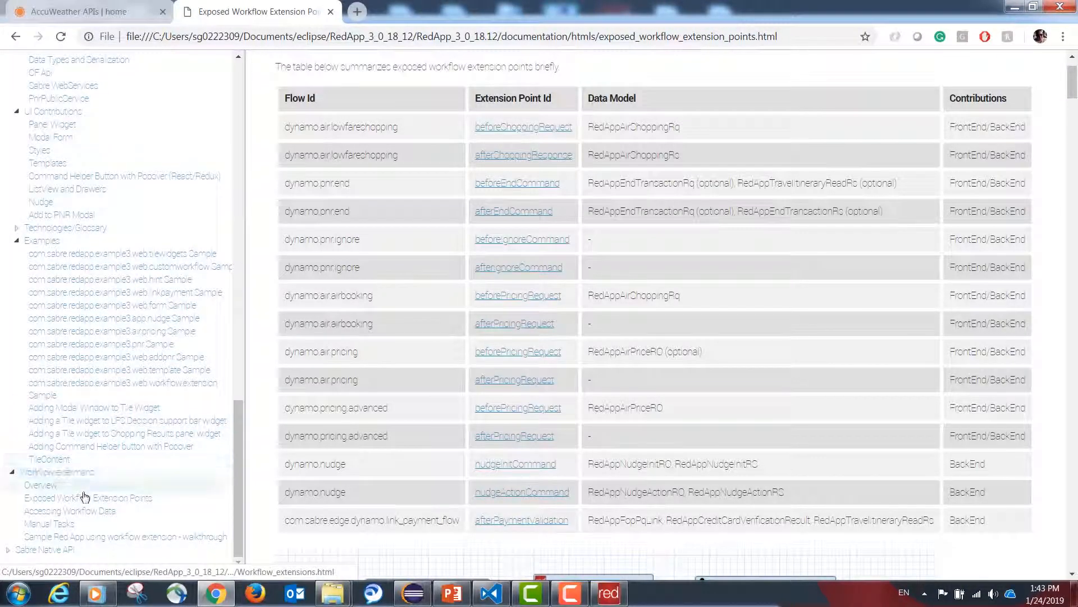
Locate the dynamo.air.lowfareshopping flow ID in the Exposed Workflow Extension Points table and return to Eclipse.
left_click(91, 497)
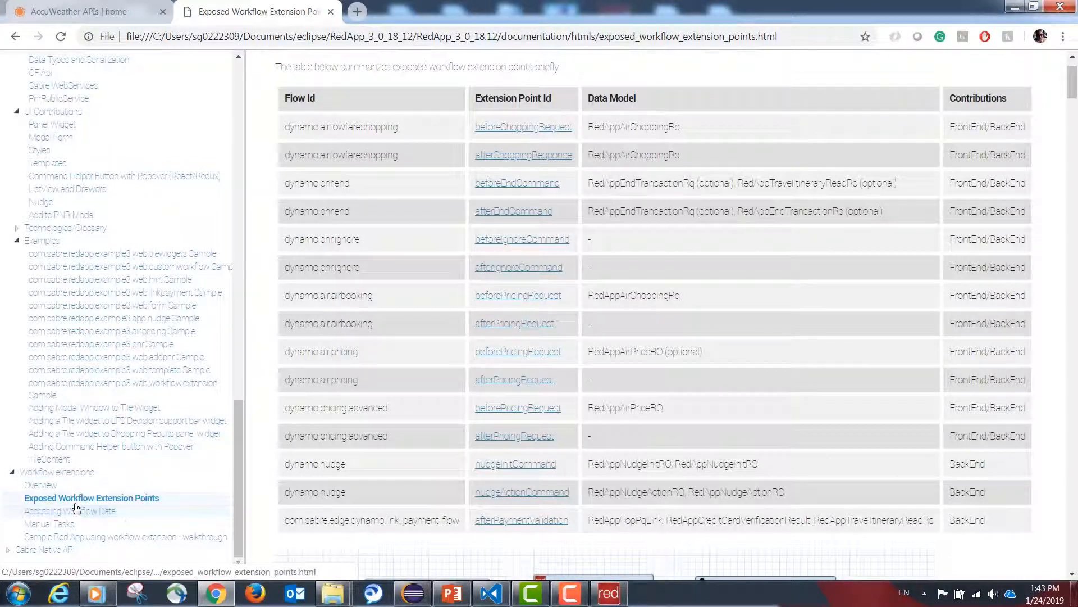
left_click(91, 498)
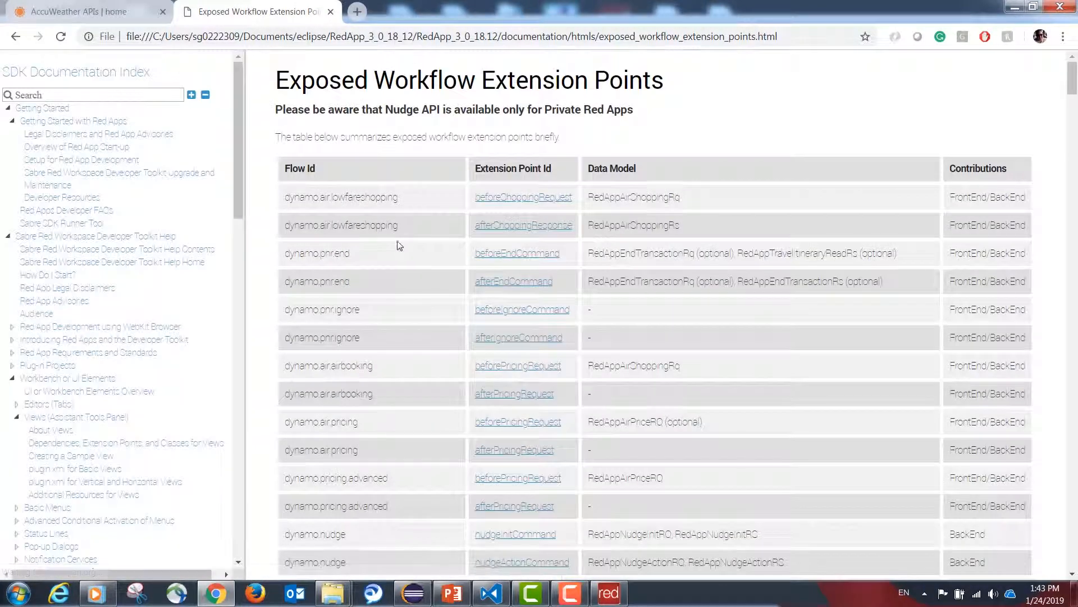
scroll("down", 3)
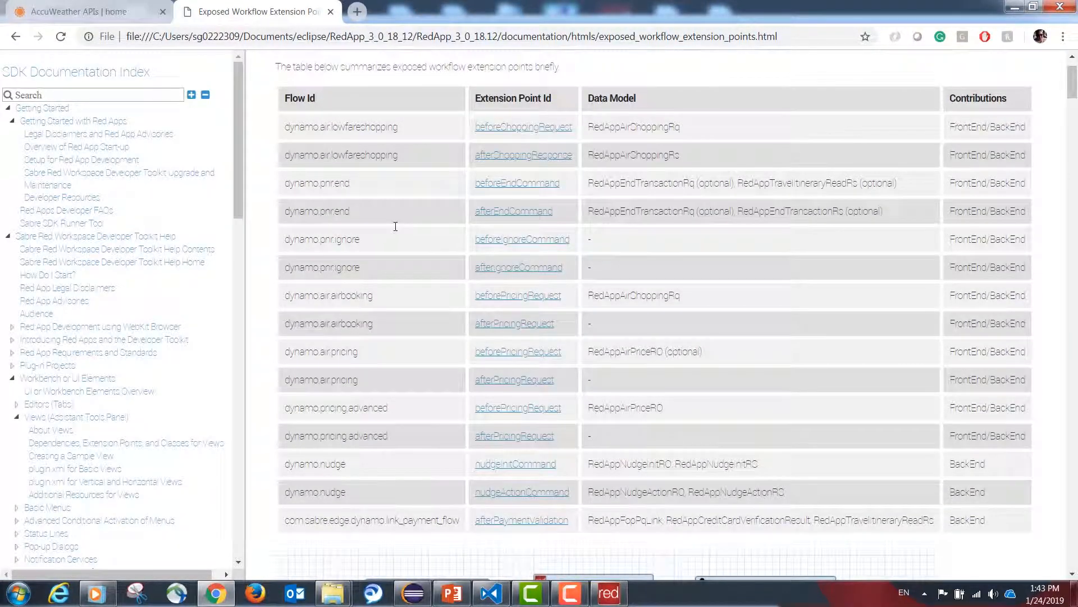
mouse_move(405, 136)
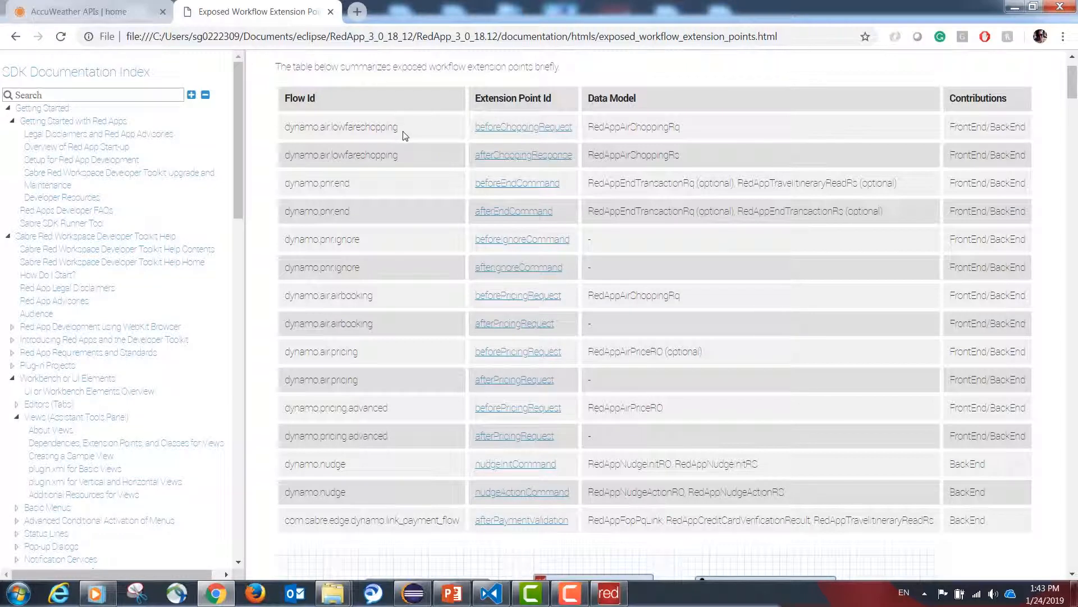
double_click(339, 127)
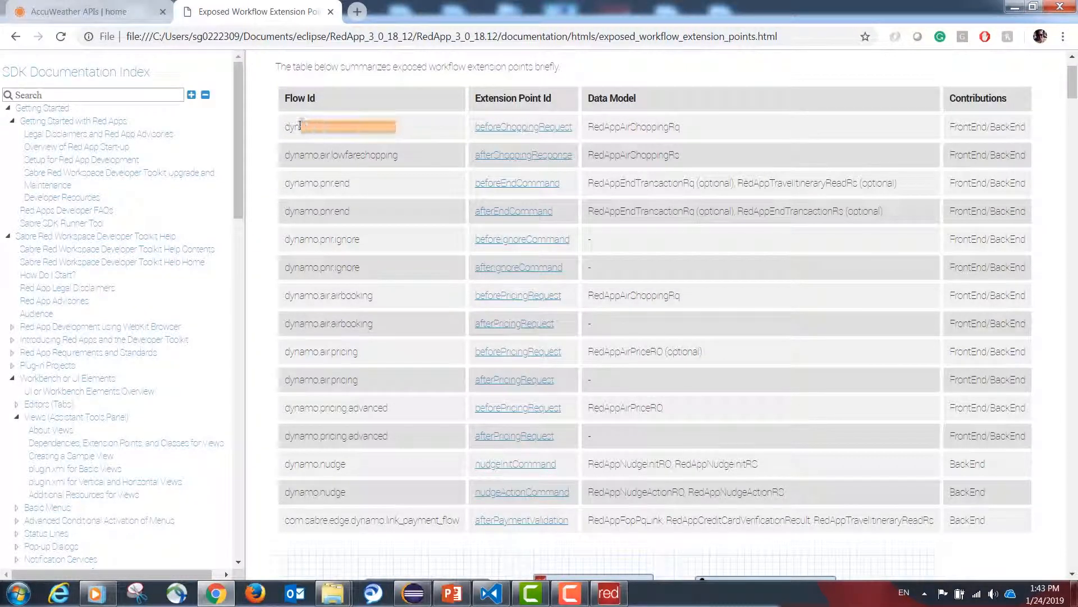
left_click(529, 593)
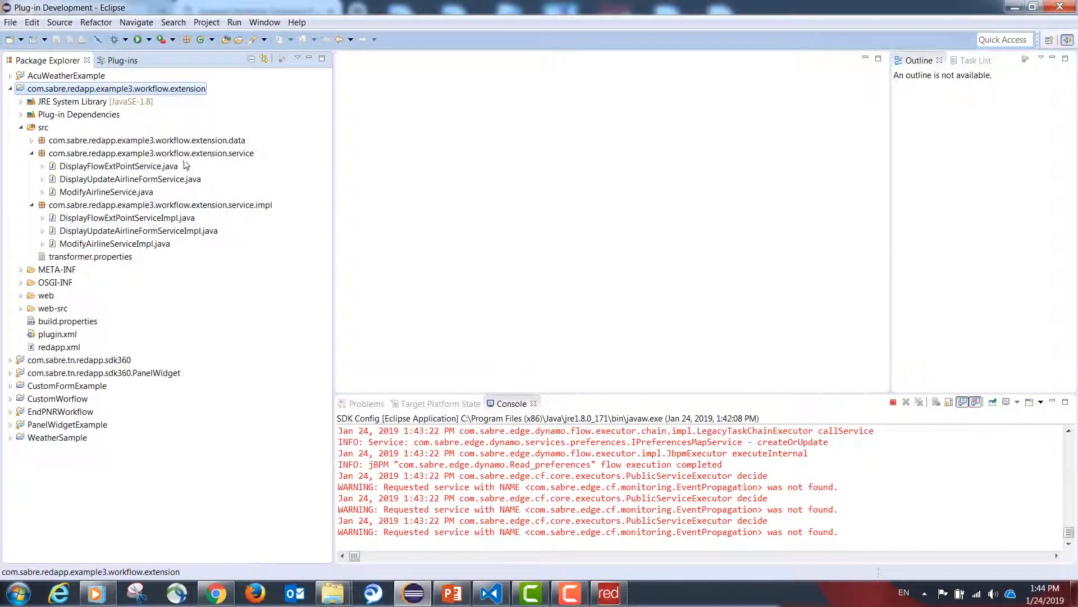
Show ModifyAirlineService's execute method, then bring up the ModifyAirlineServiceImpl implementation class.
left_click(150, 153)
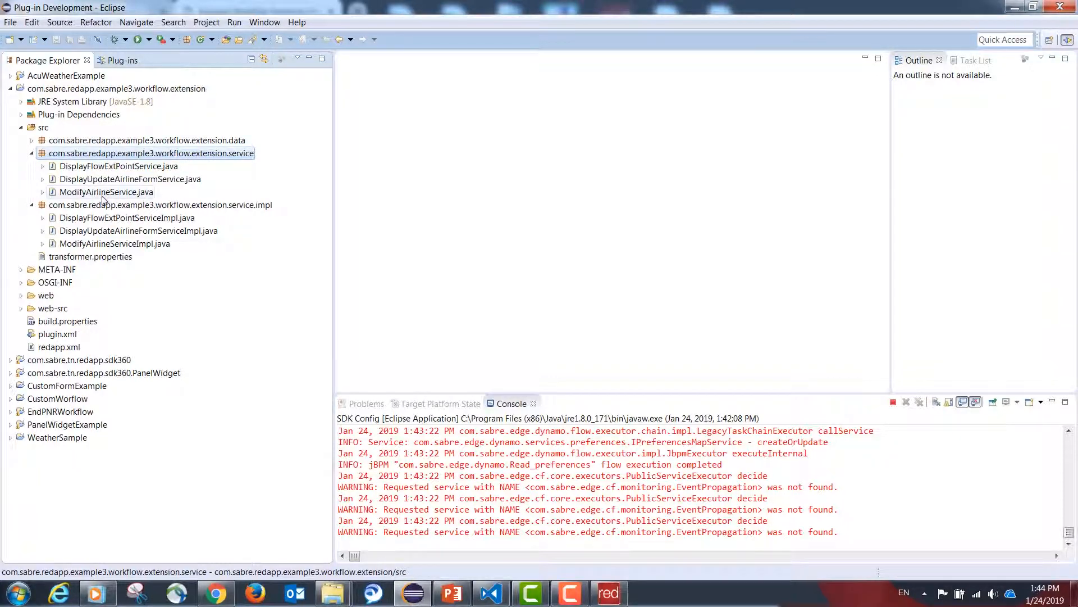
double_click(106, 192)
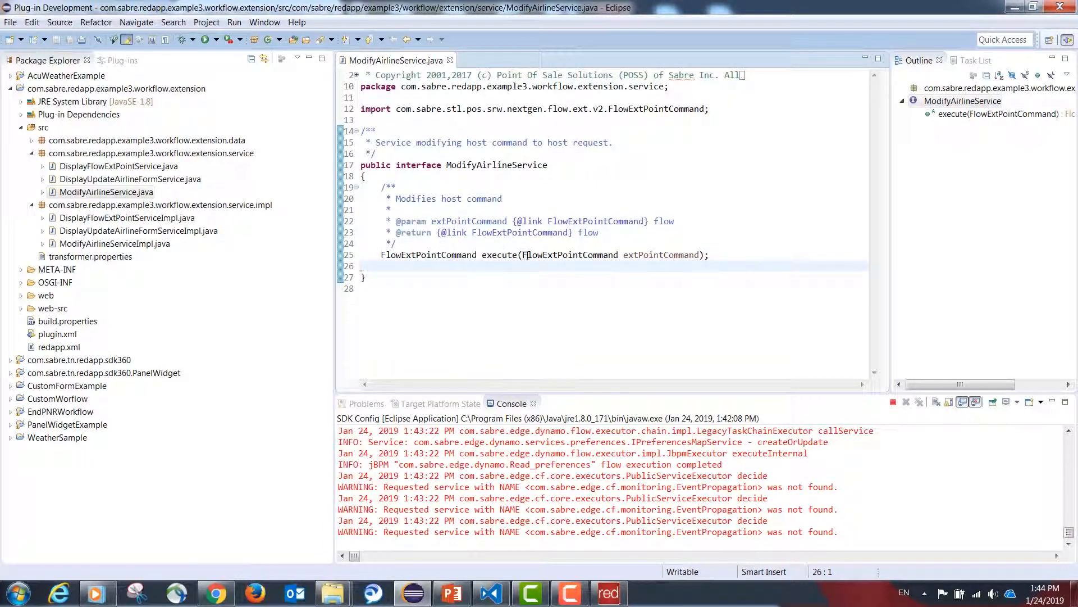
double_click(500, 255)
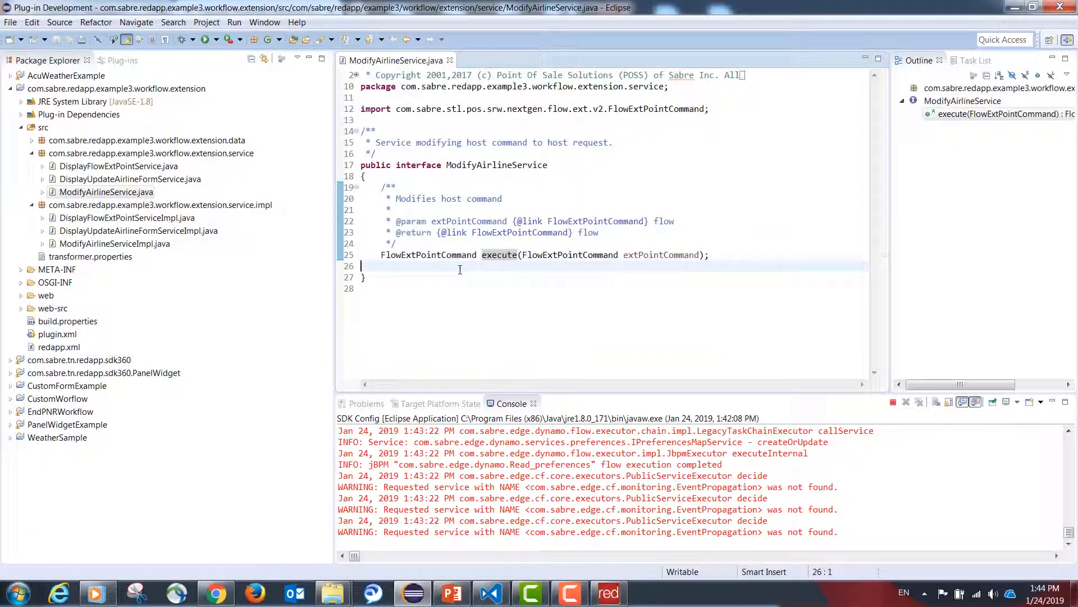
left_click(697, 255)
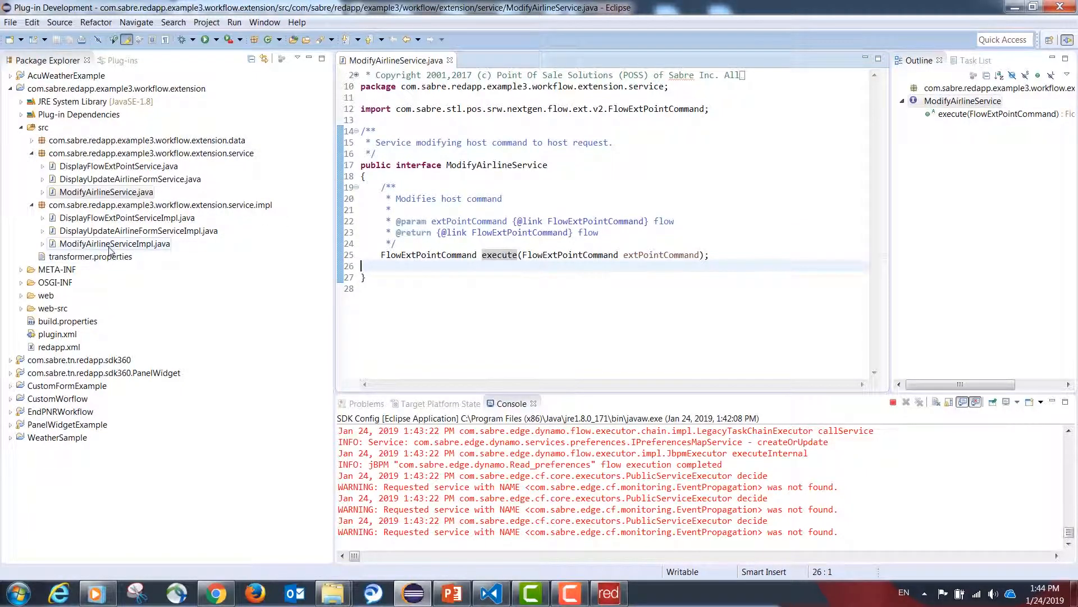
double_click(115, 243)
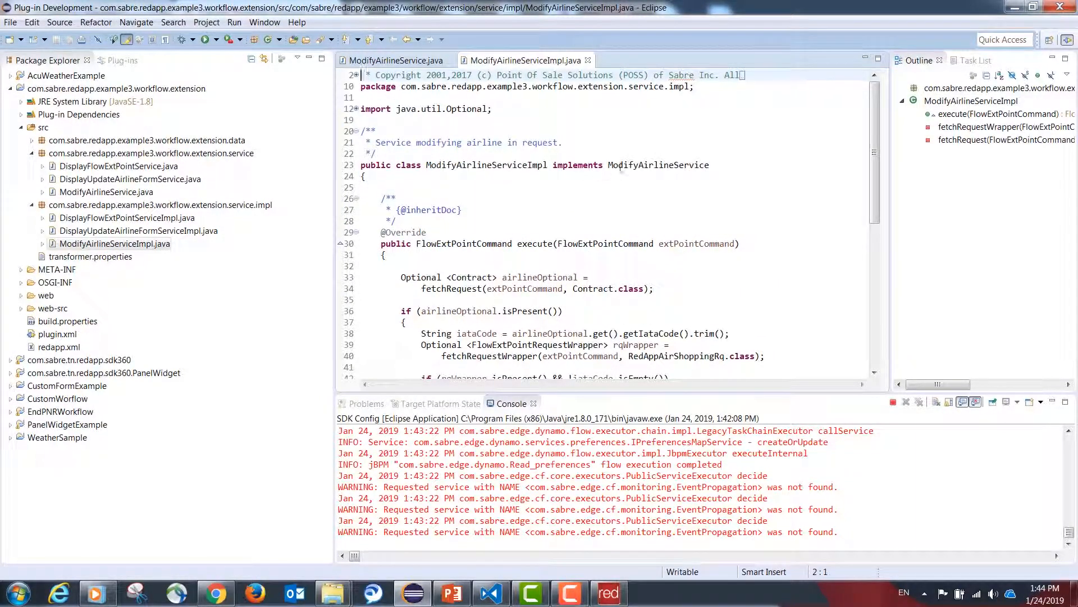
Highlight the implemented interface name, then bring up META-INF/MANIFEST.MF in the manifest editor.
double_click(658, 165)
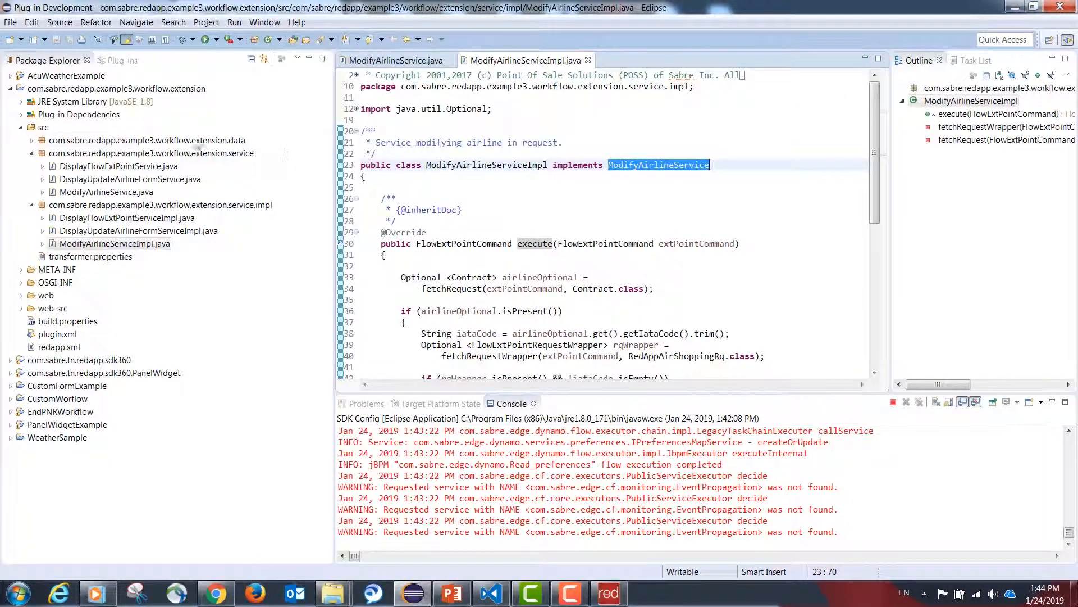
left_click(57, 269)
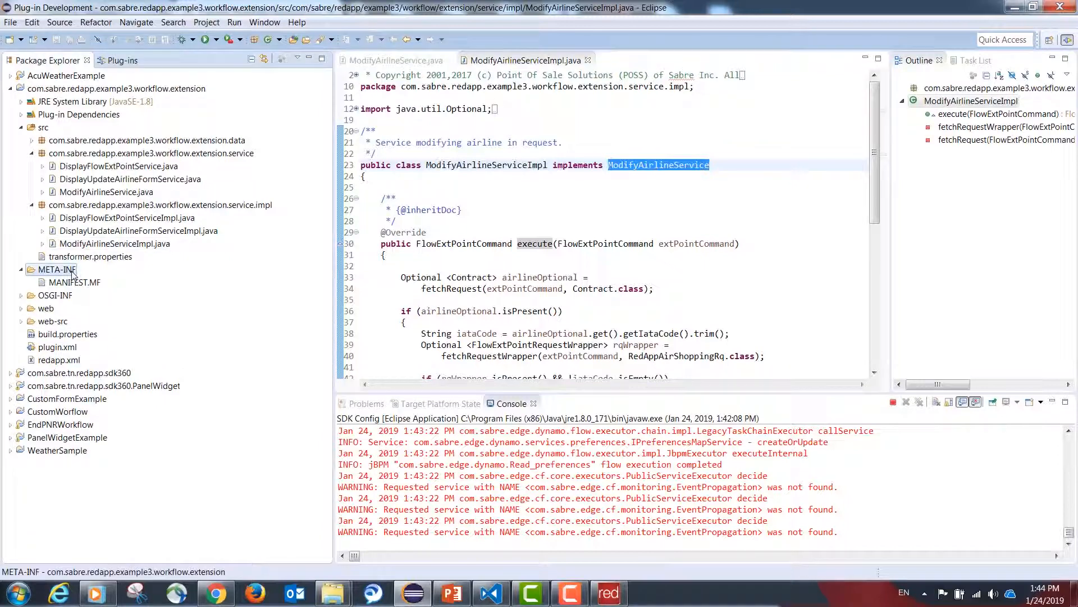
left_click(75, 282)
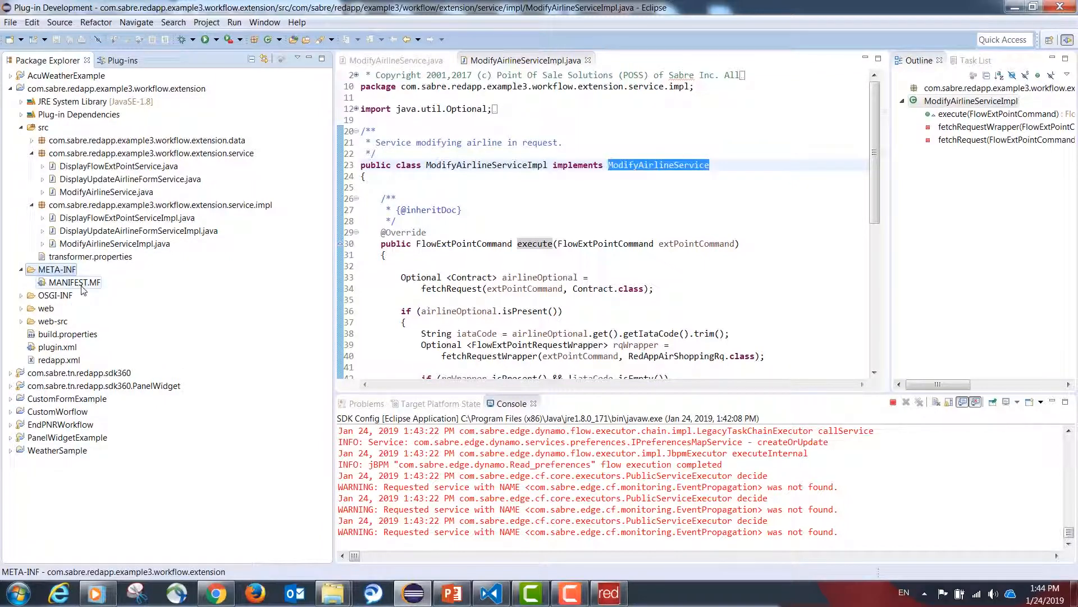
left_click(75, 282)
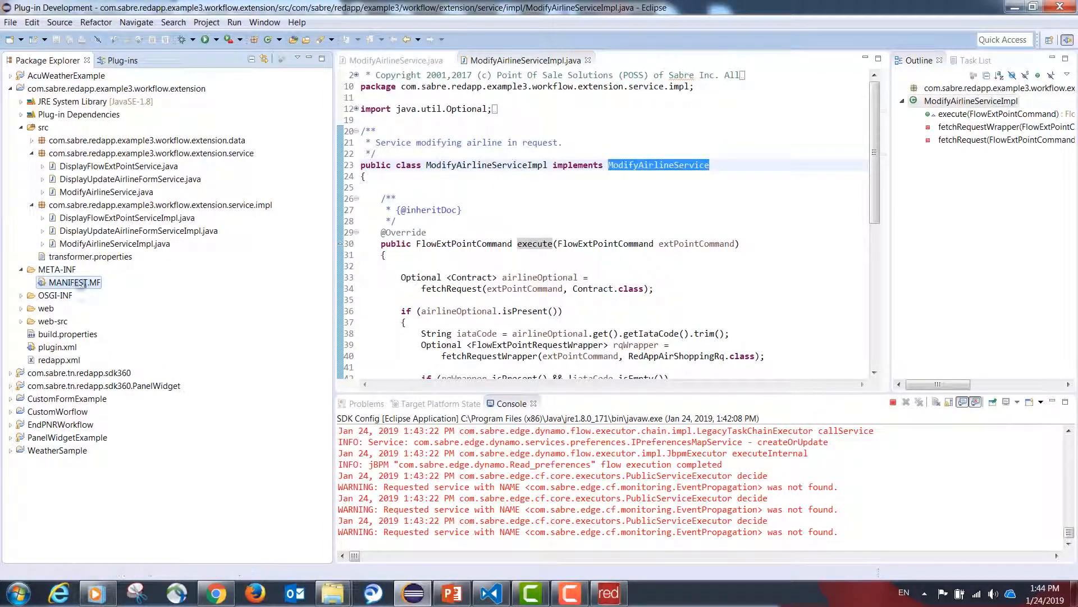
double_click(73, 282)
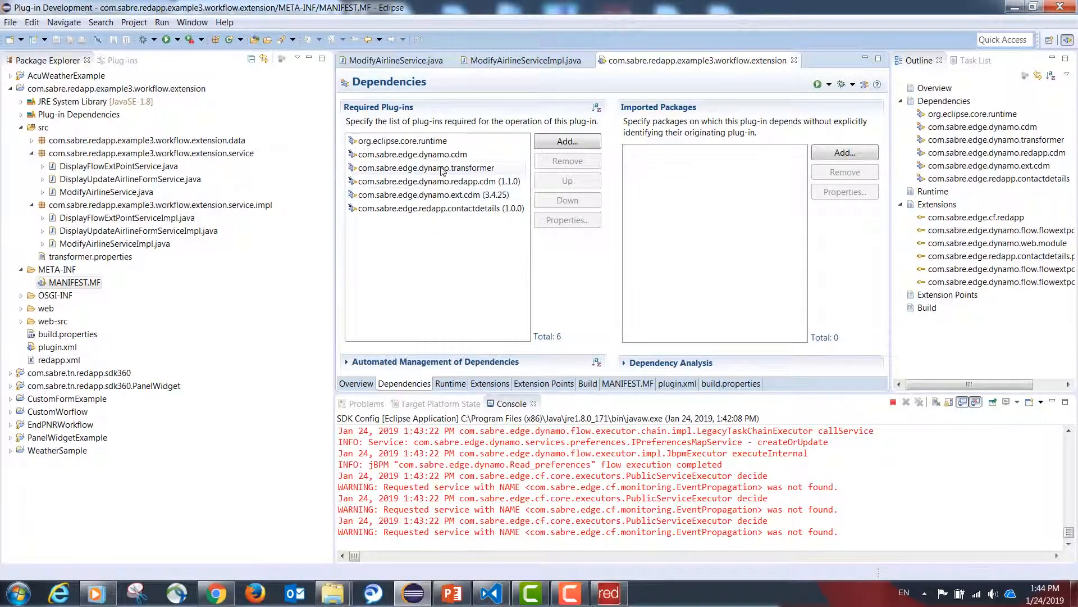
Review the dynamo.cdm and dynamo.ext.cdm dependencies, then show the plug-in's Extensions page.
left_click(413, 154)
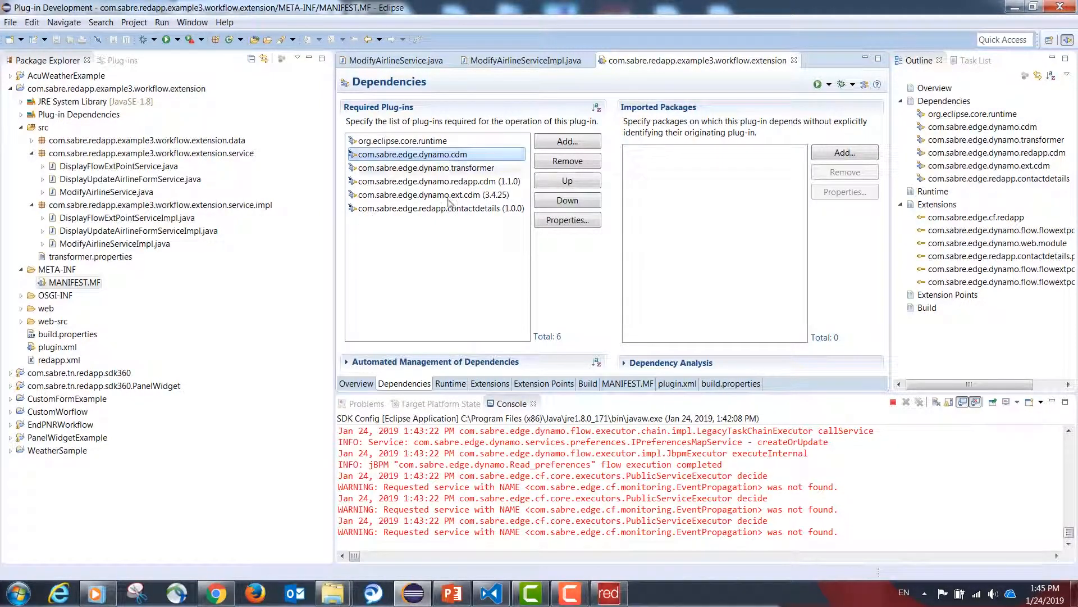
left_click(434, 194)
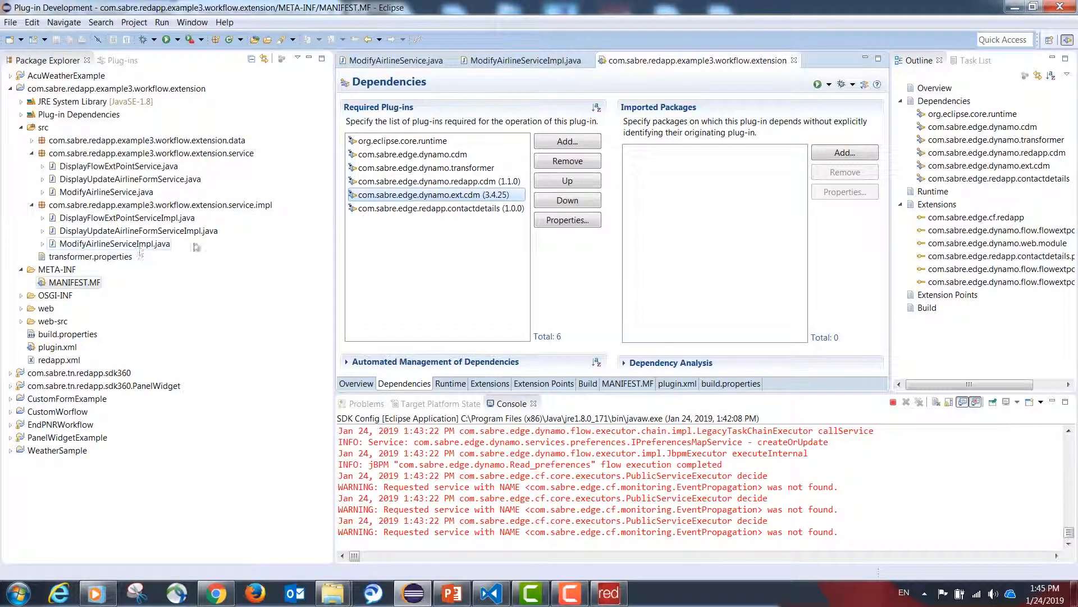
left_click(74, 282)
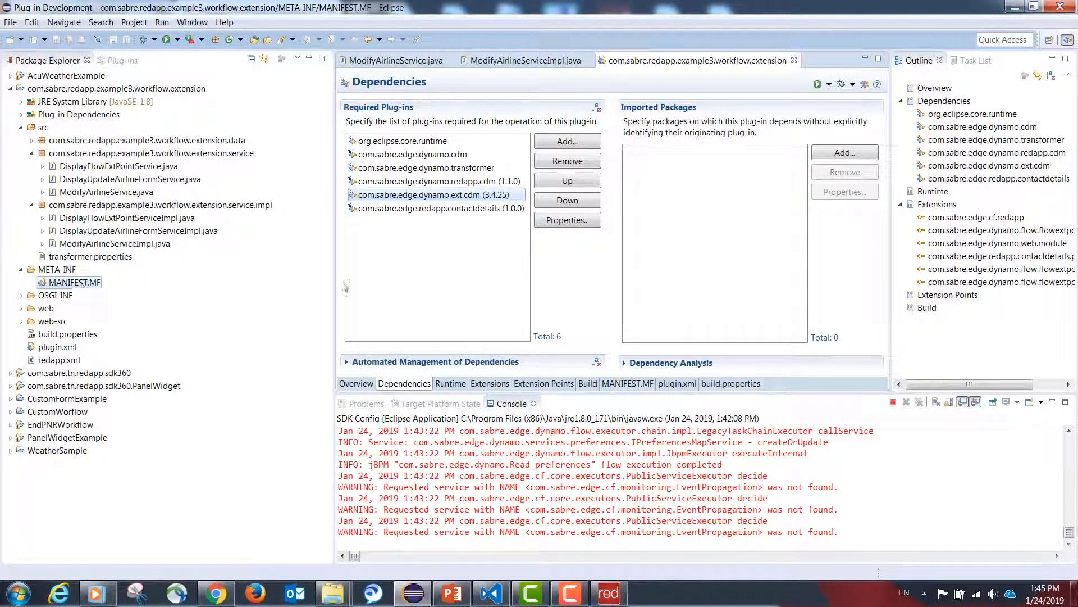
left_click(488, 383)
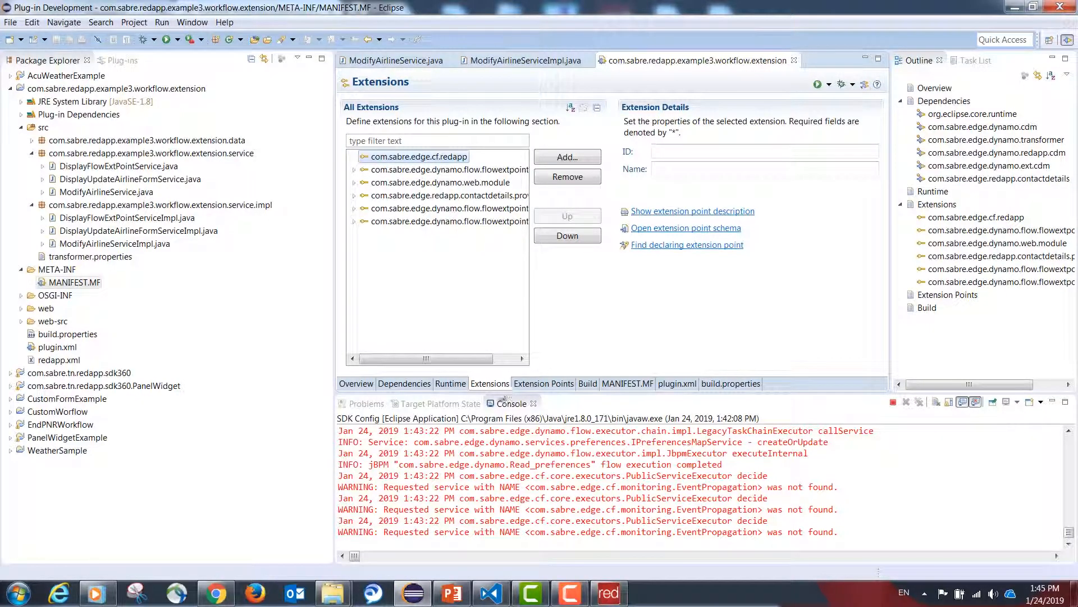
Expand the flow extension point registry and select the beforeShoppingRequest flowExtensionPoint element.
left_click(457, 208)
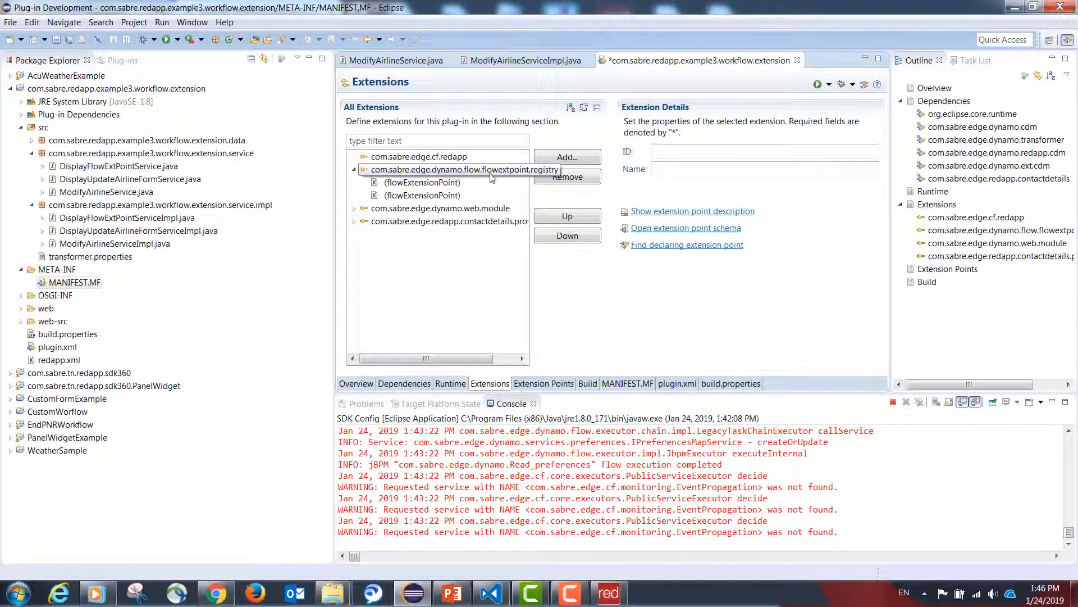
left_click(461, 170)
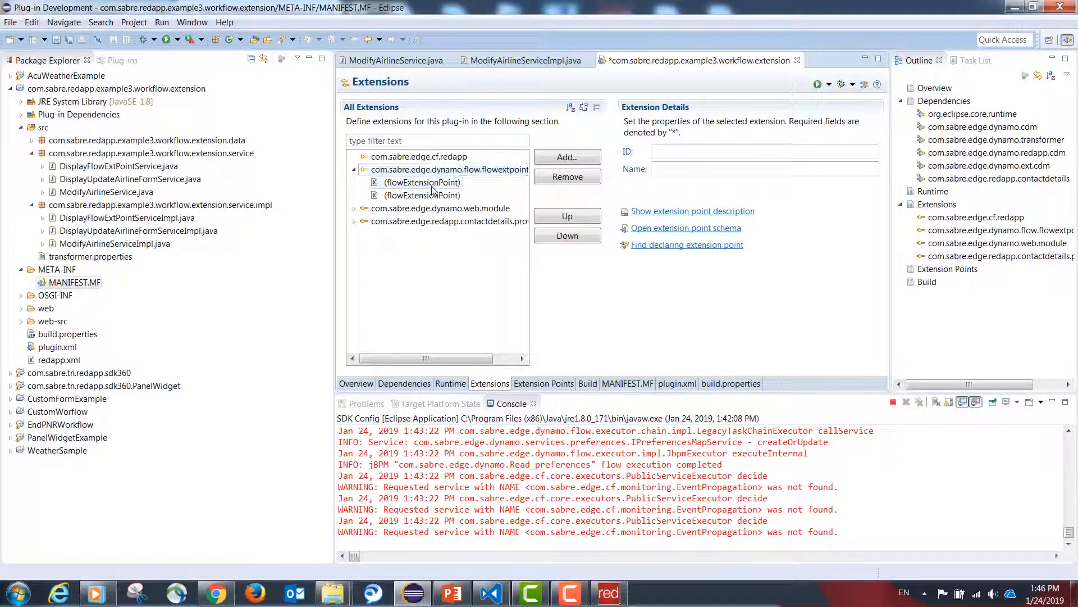
left_click(421, 196)
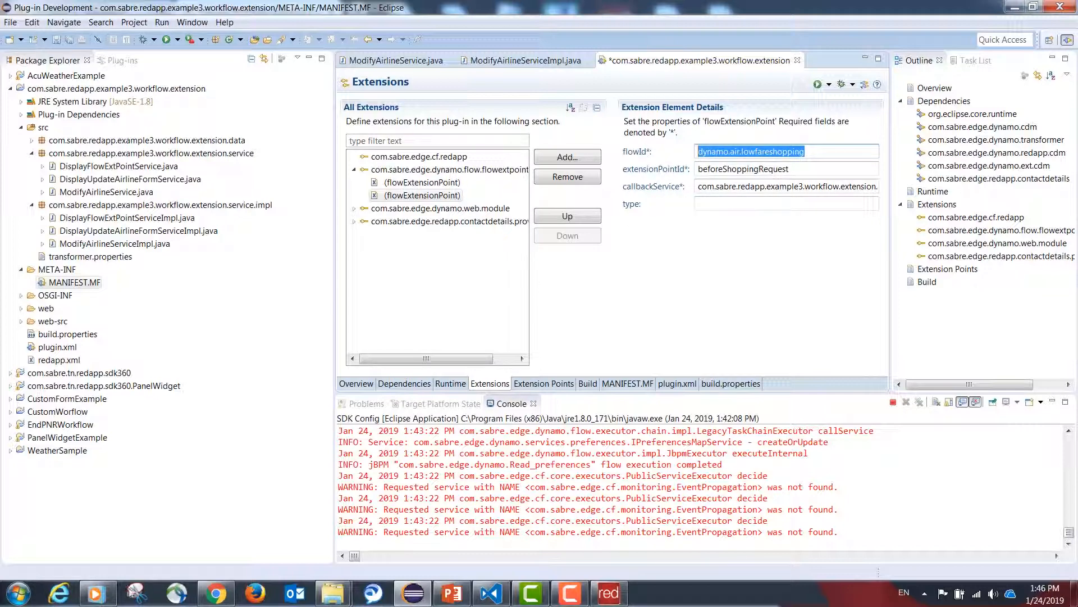
left_click(216, 592)
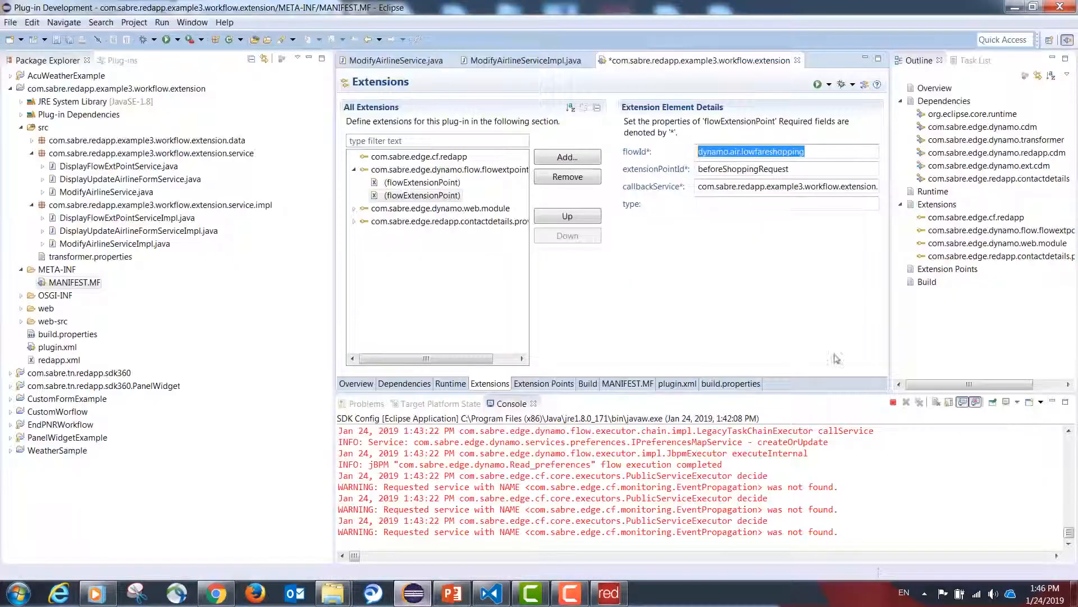
Inspect its flowId dynamo.air.lowfareshopping, extensionPointId beforeShoppingRequest and callbackService ModifyAirlineService execute.
left_click(784, 169)
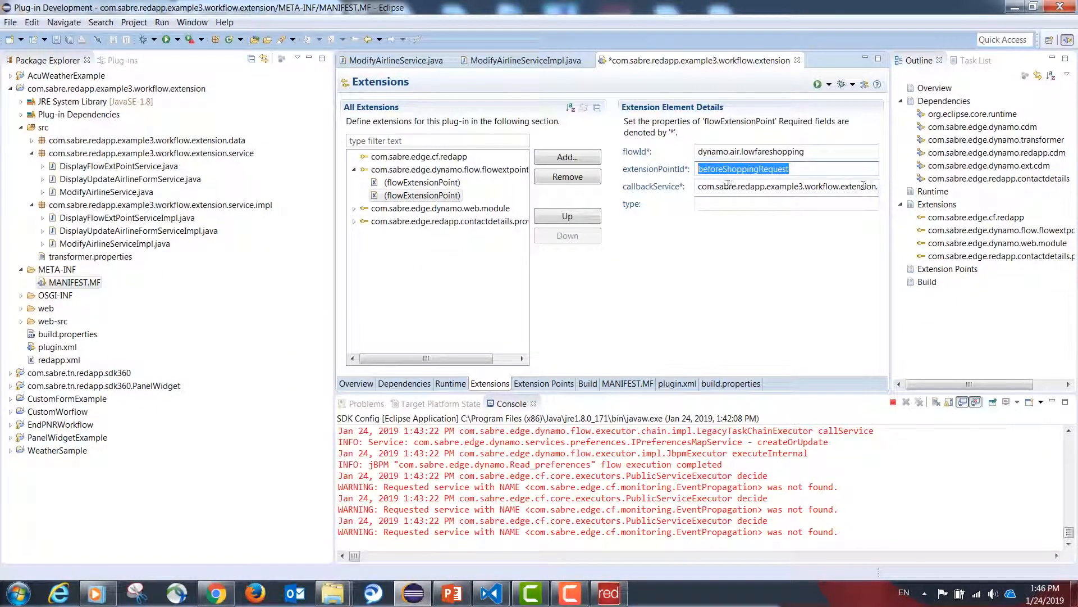
left_click(784, 186)
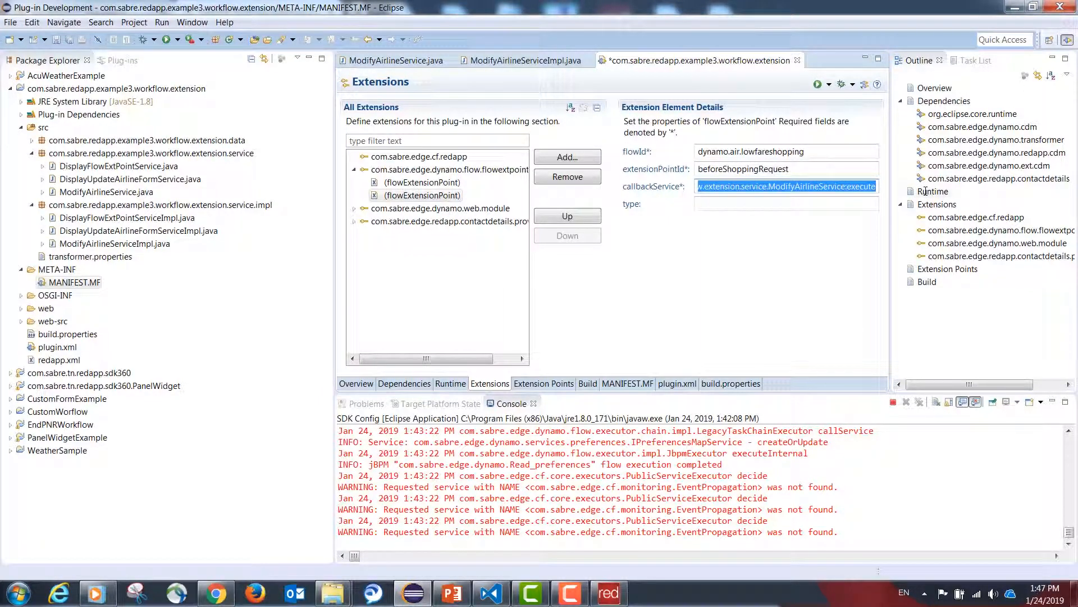
left_click(787, 185)
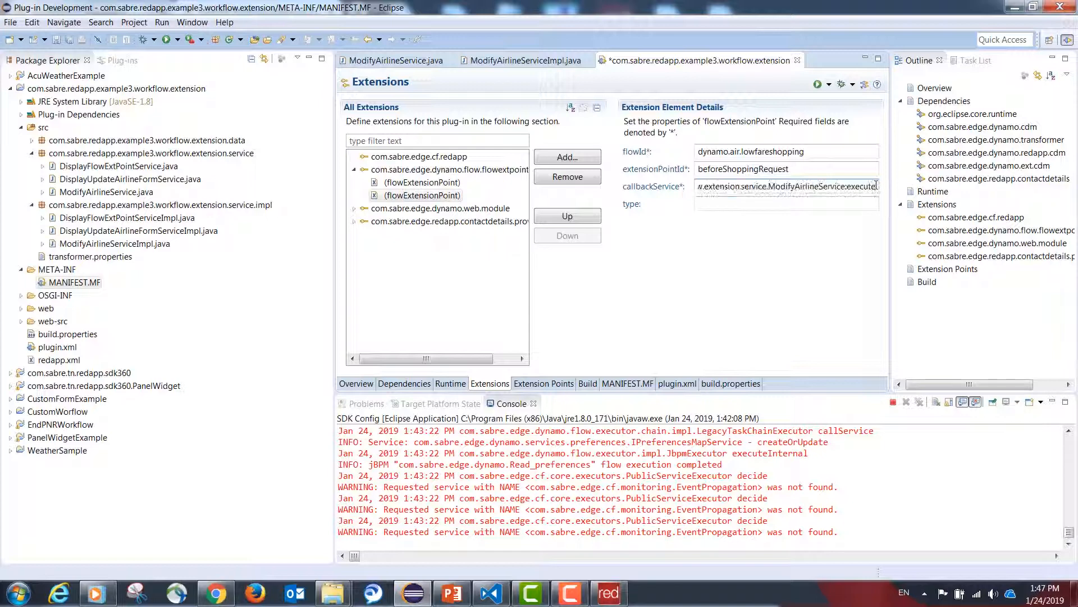
double_click(861, 187)
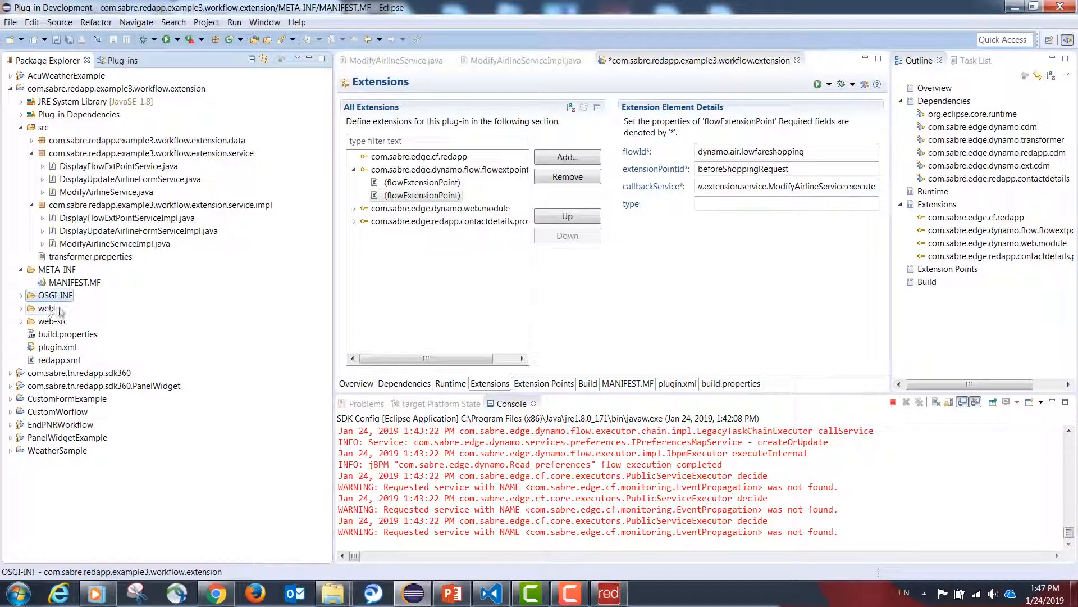
Show OSGI-INF/ModifyAirlineService.xml in the plain text editor via Open With.
left_click(20, 296)
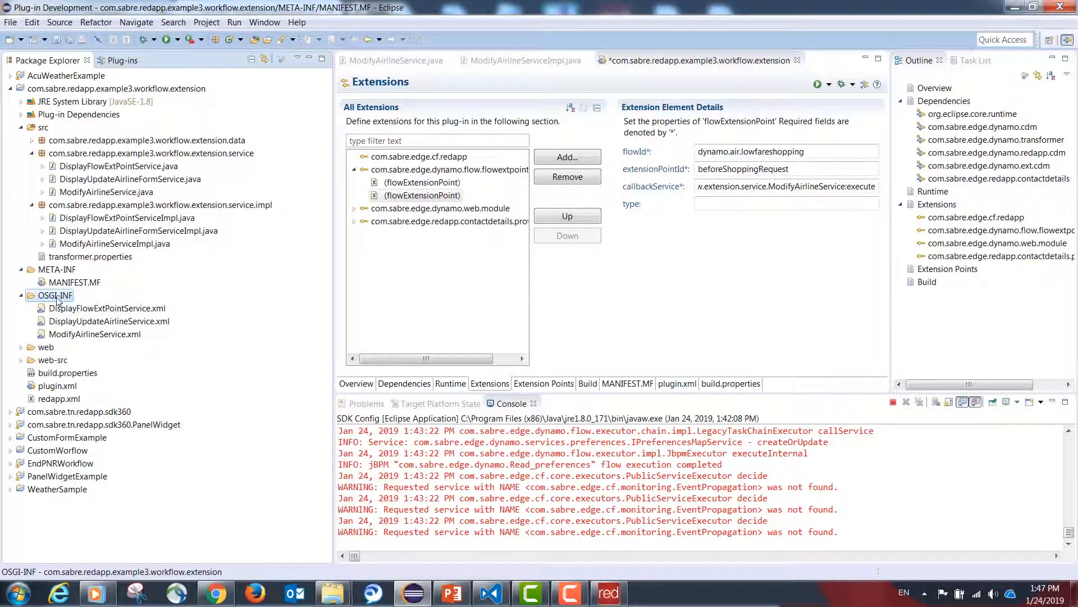
left_click(95, 334)
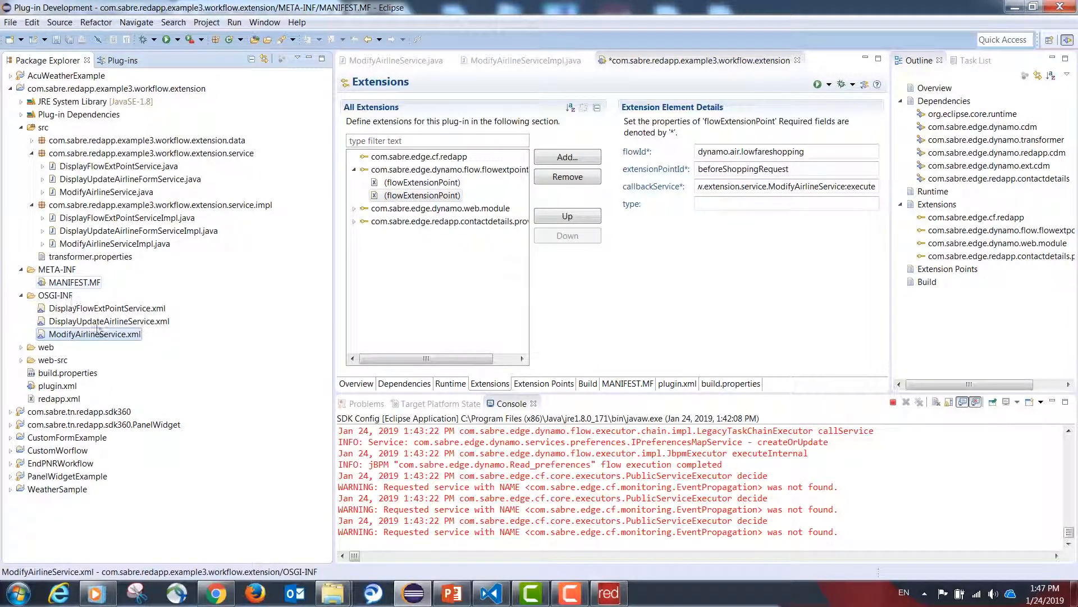
right_click(95, 334)
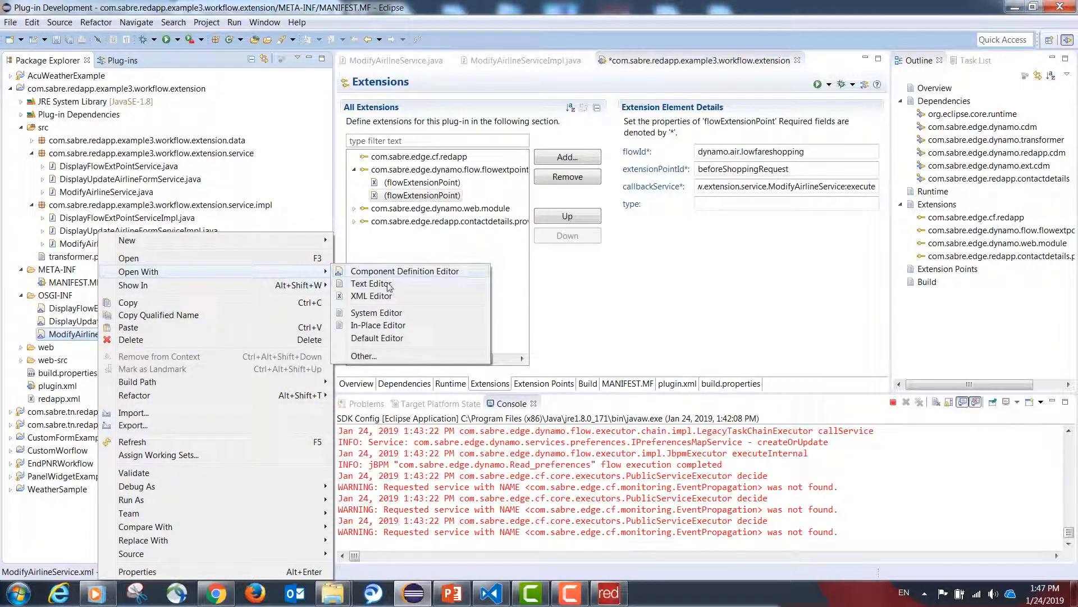
left_click(372, 283)
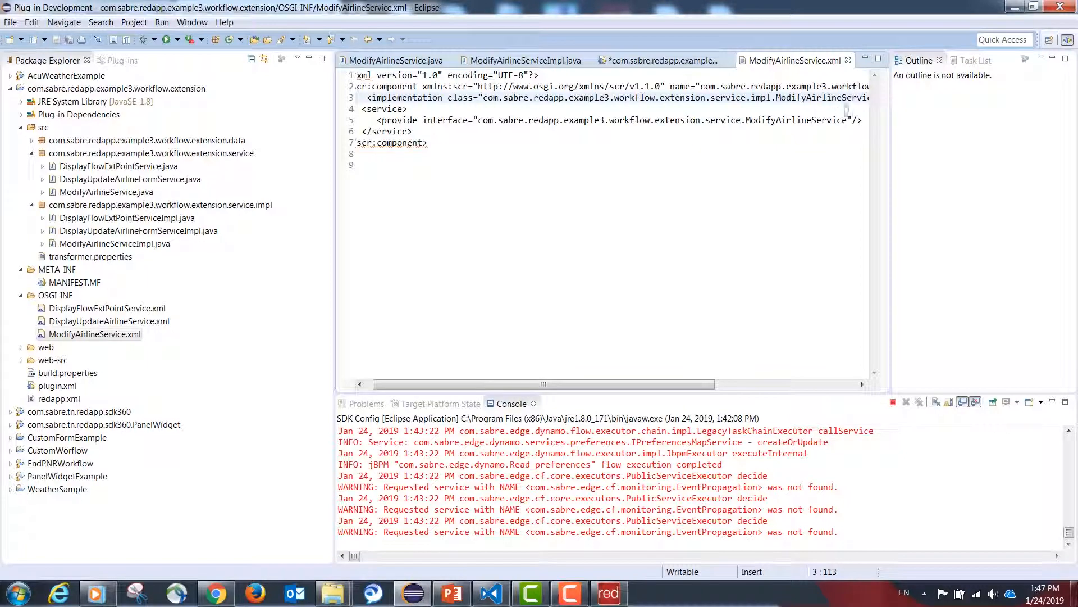
Highlight the provided interface name, view the manifest's Service-Component entry, and return to ModifyAirlineServiceImpl.
left_click_drag(520, 121, 847, 120)
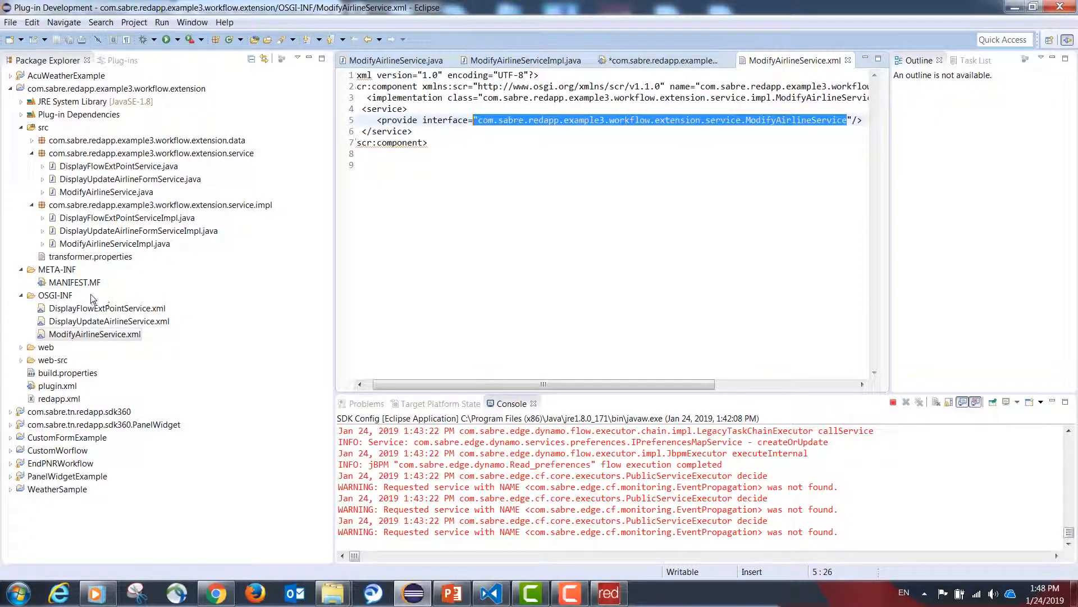
mouse_move(107, 292)
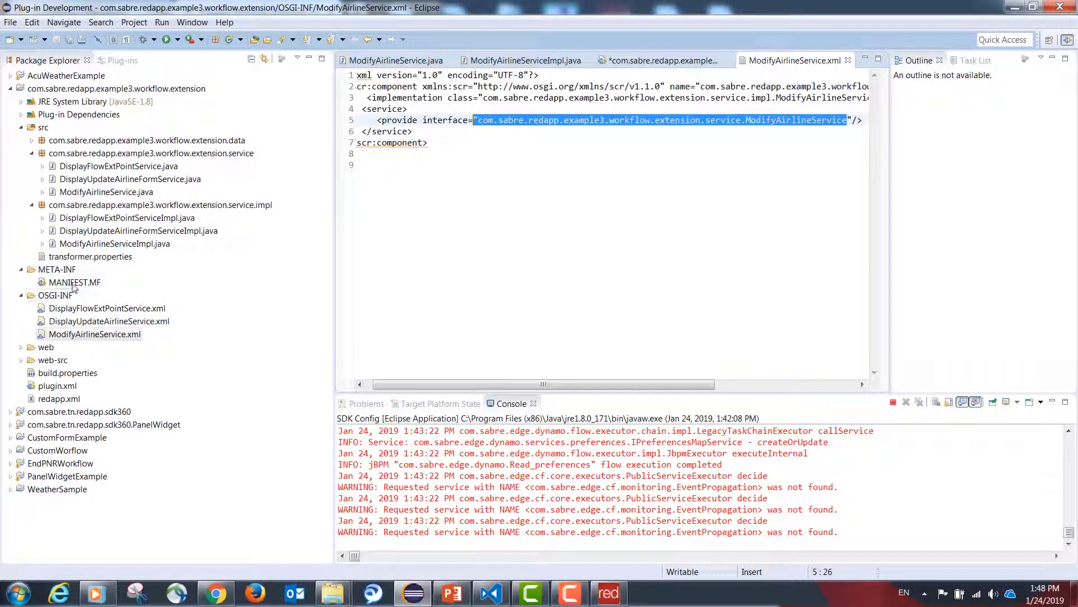
right_click(74, 282)
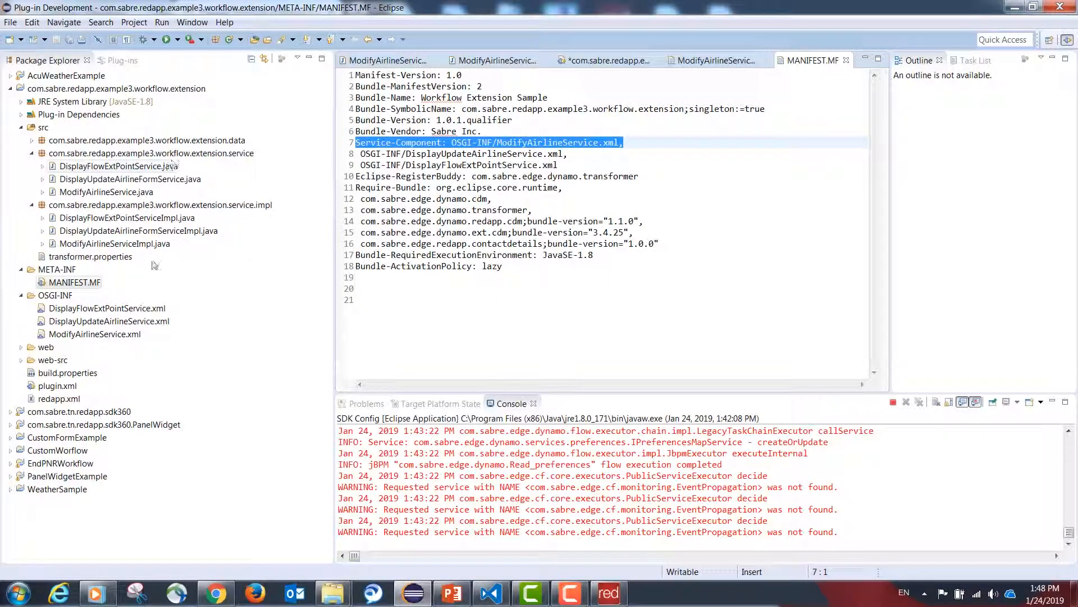
left_click(494, 59)
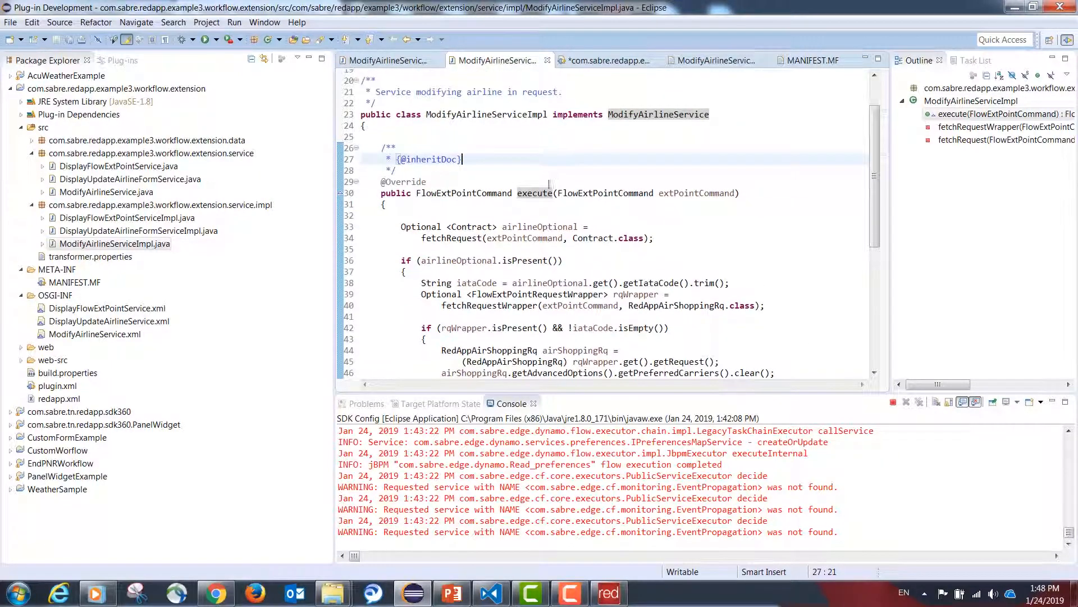
scroll("down", 3)
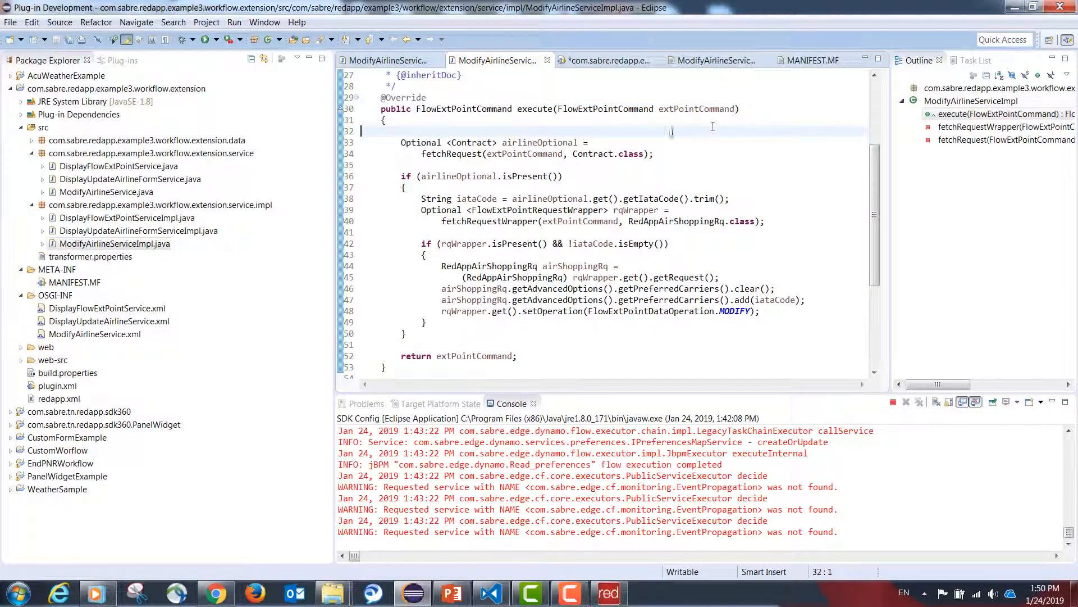
scroll("down", 3)
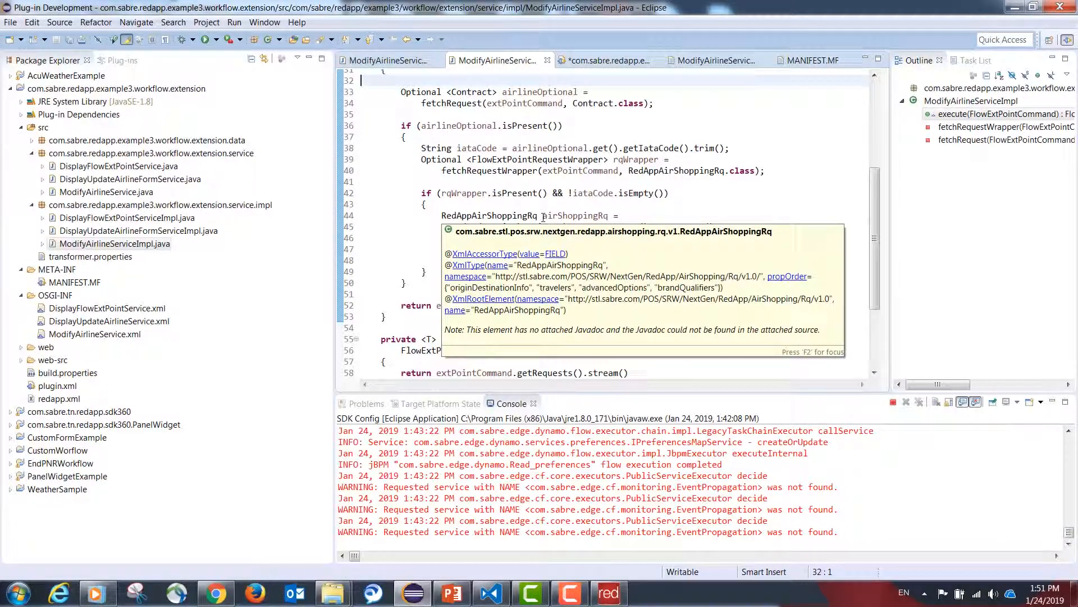
double_click(490, 216)
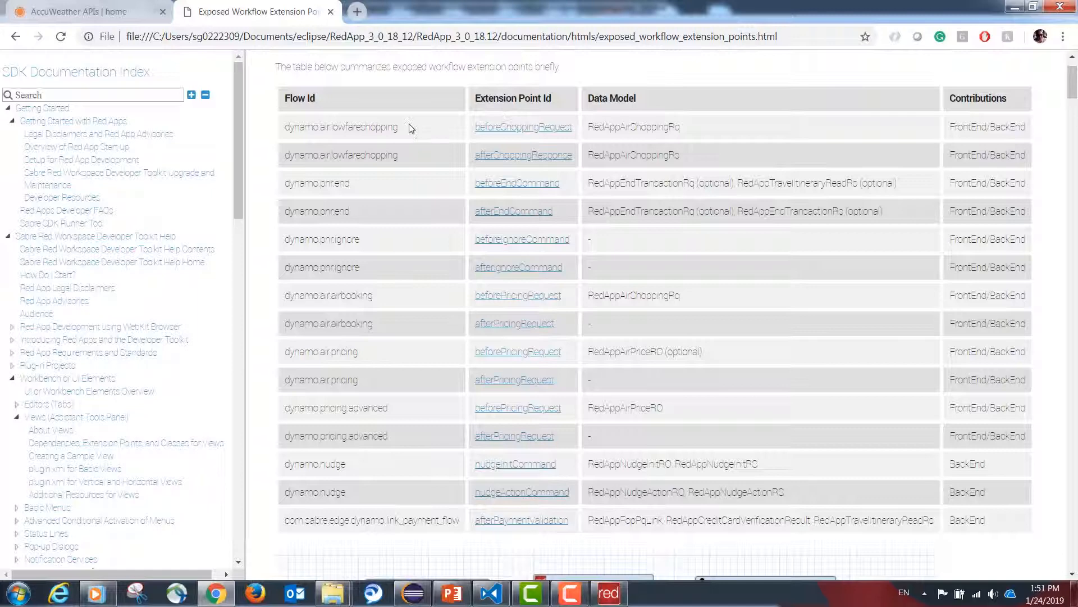
double_click(341, 127)
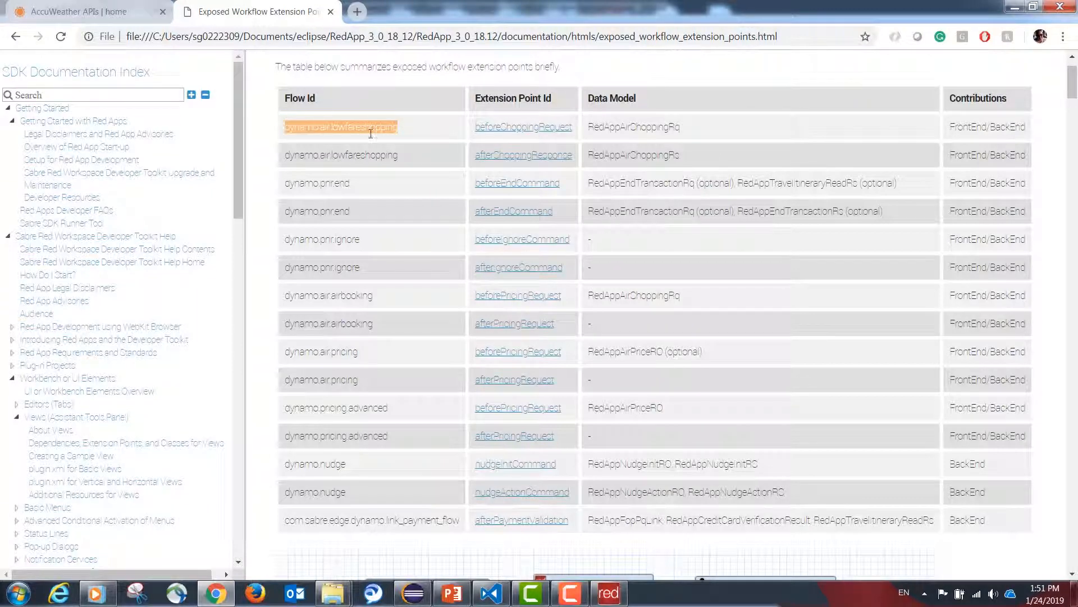
left_click(412, 593)
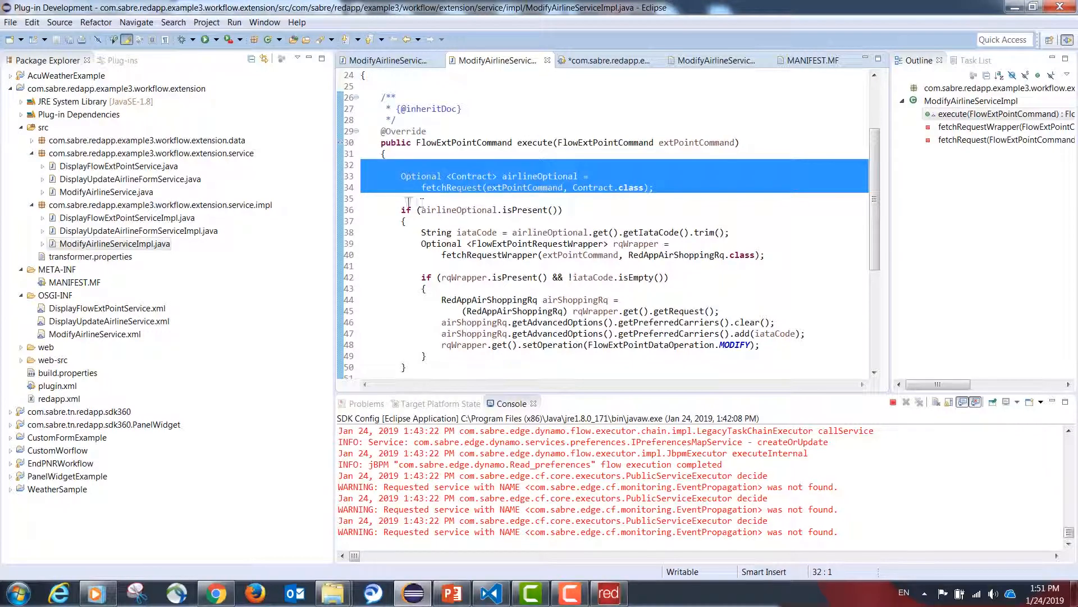
Walk through the execute method, highlighting the RedAppAirShoppingRq and FlowExtPointRequestWrapper types.
left_click(401, 210)
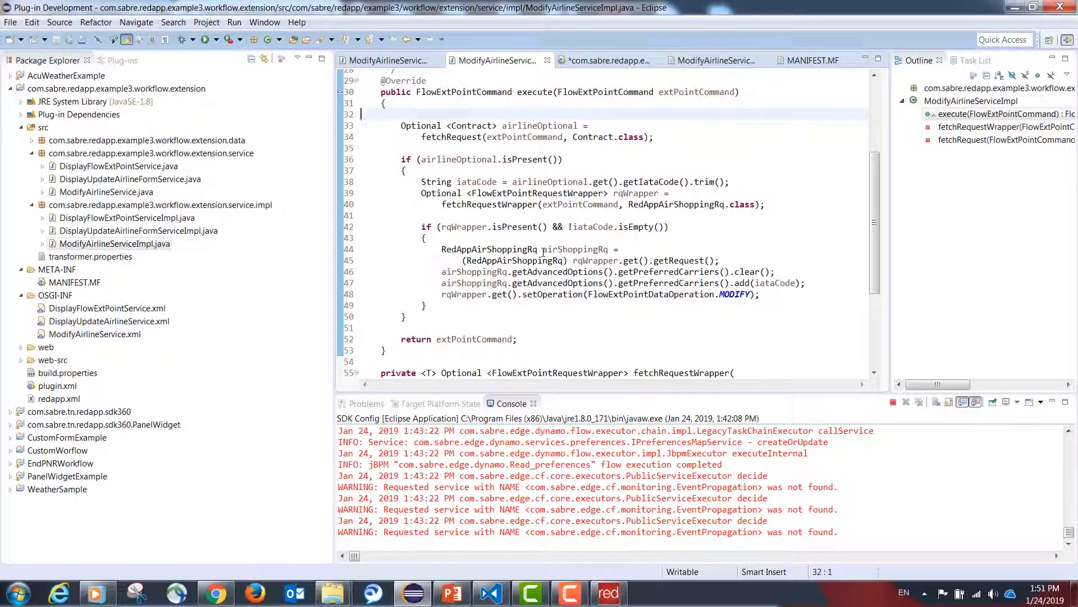
double_click(489, 250)
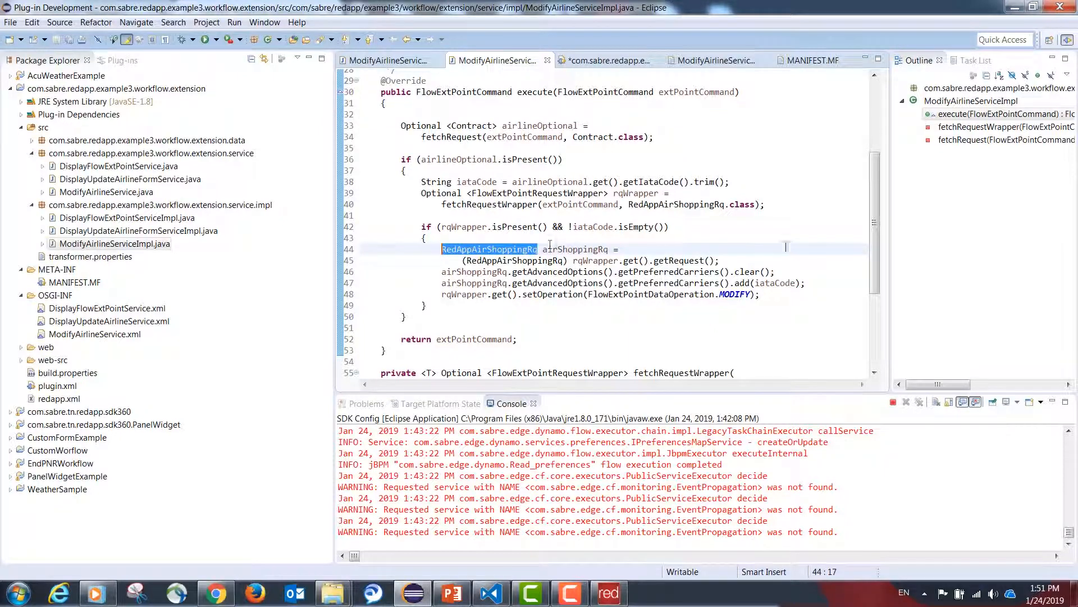
scroll("down", 3)
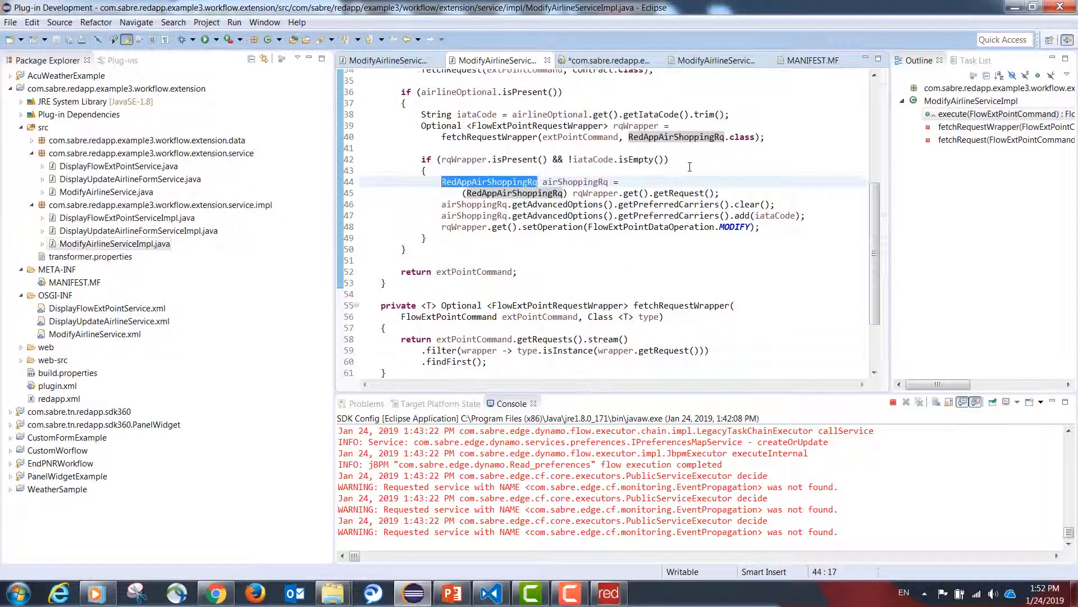
scroll("down", 3)
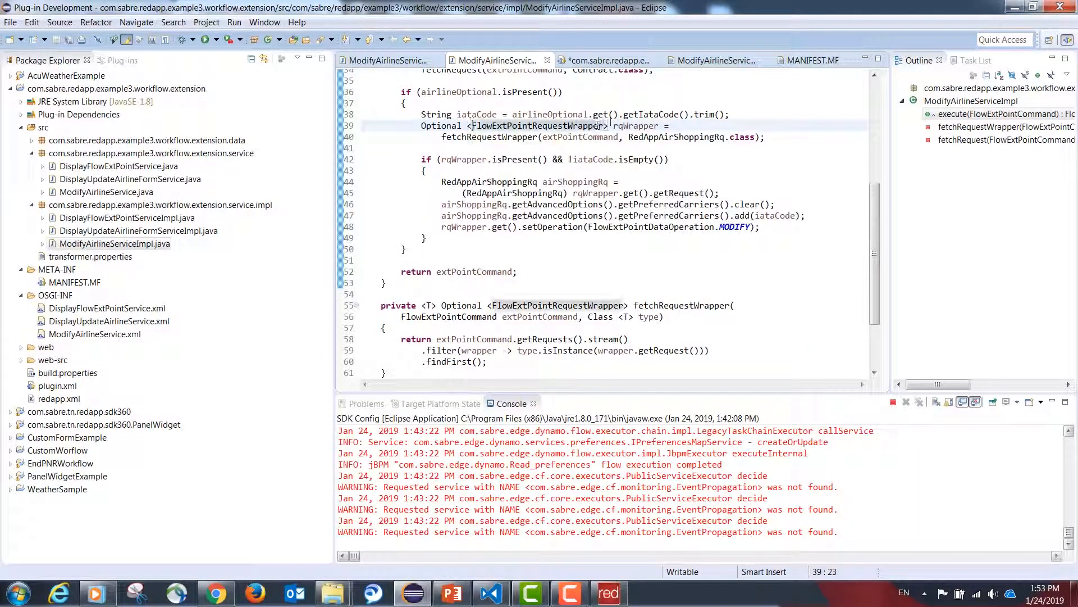
double_click(539, 124)
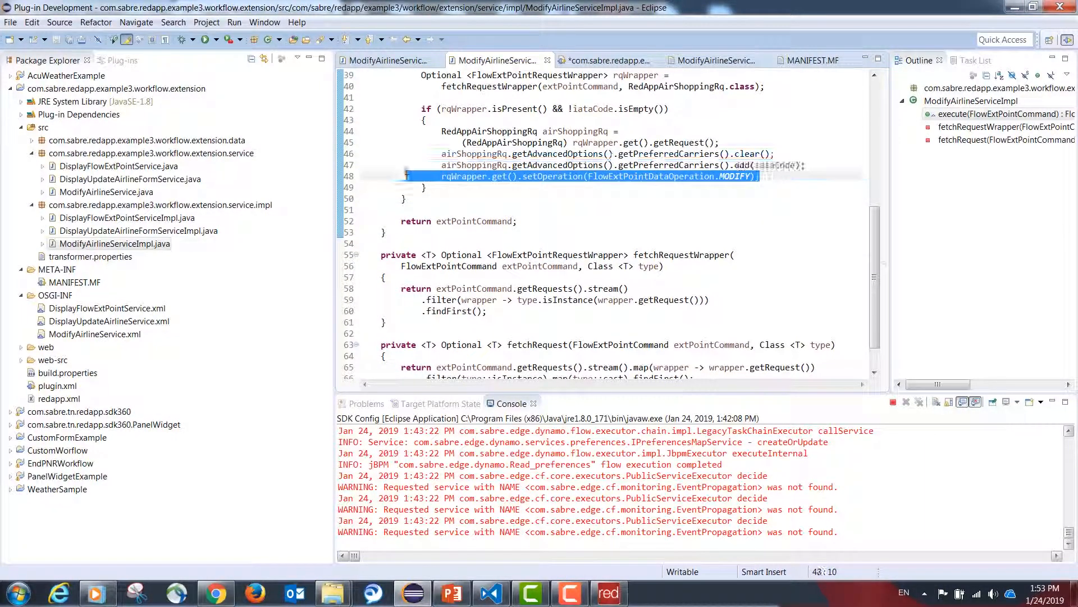
scroll("down", 3)
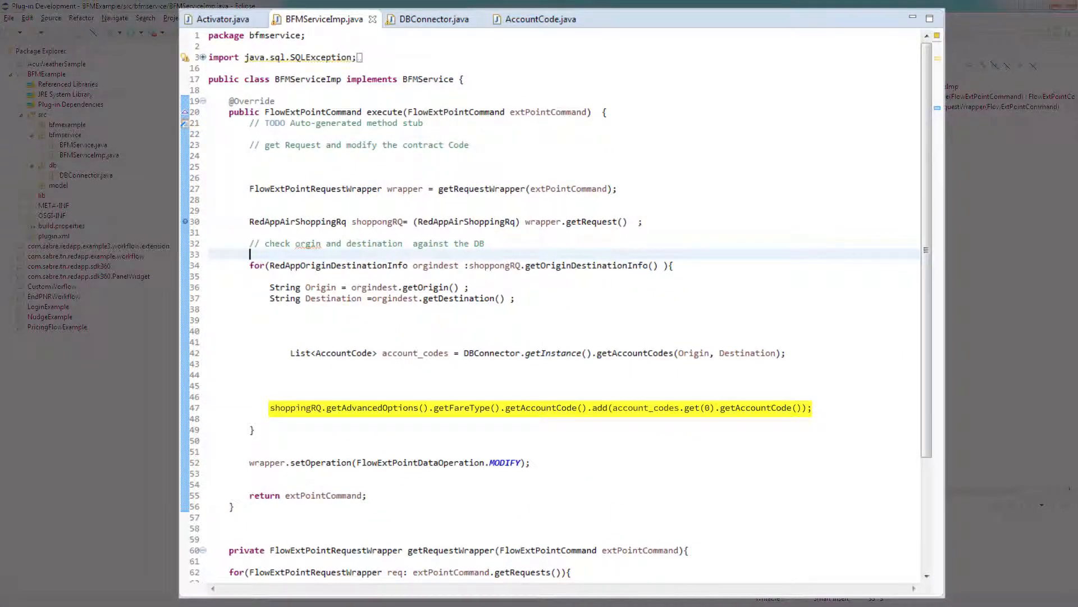
Switch to Sabre Red Workspace and scroll the Montevideo–Santiago LATAM-only shopping results.
left_click(608, 592)
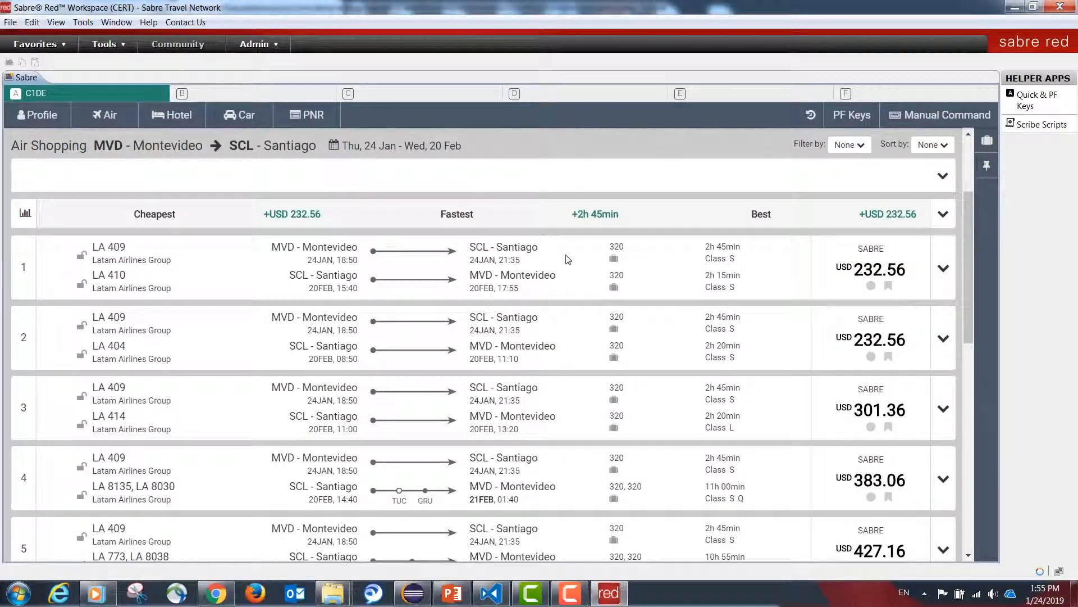
scroll("down", 3)
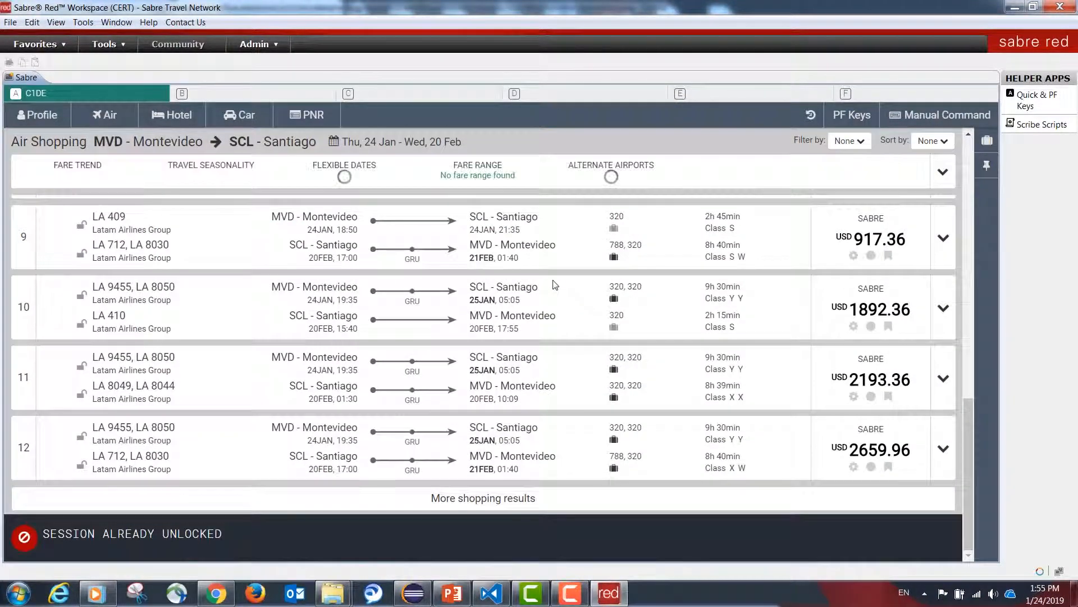